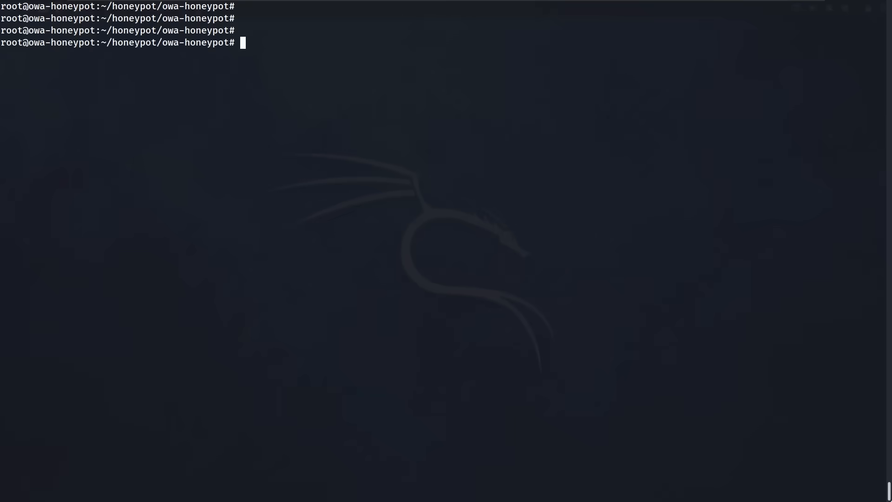
pyautogui.write('strings dum')
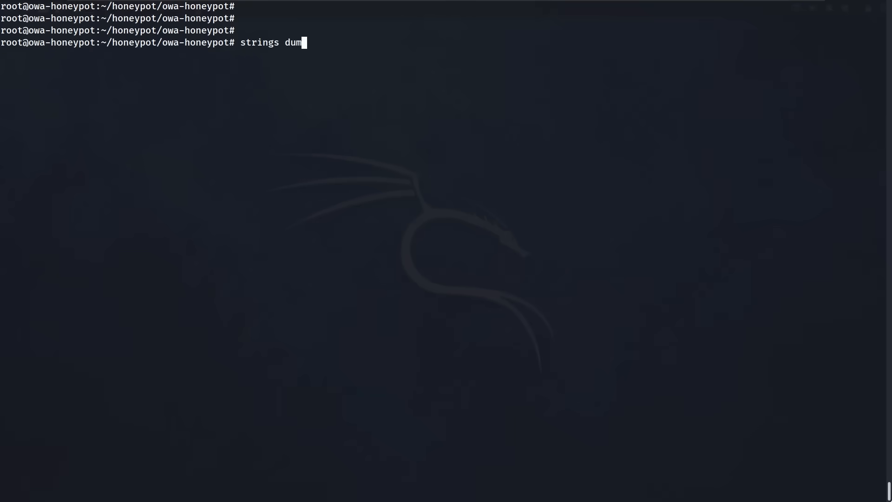
pyautogui.write('pass.log | grep ZAP')
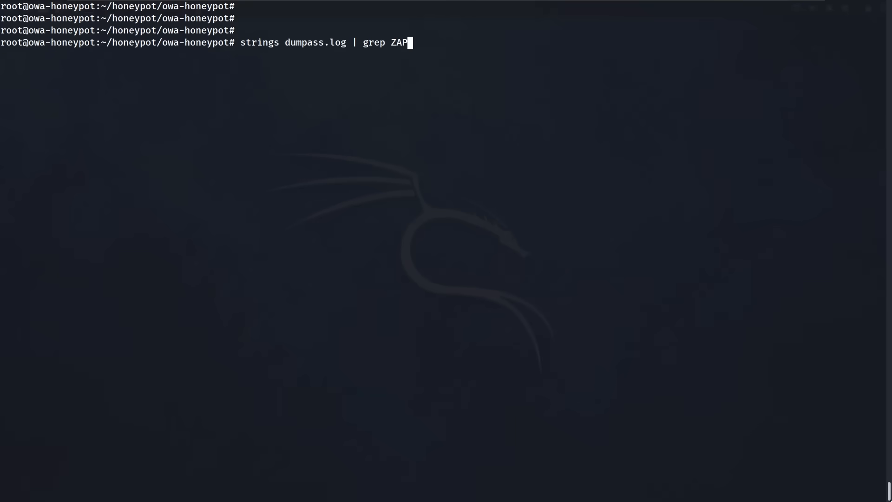